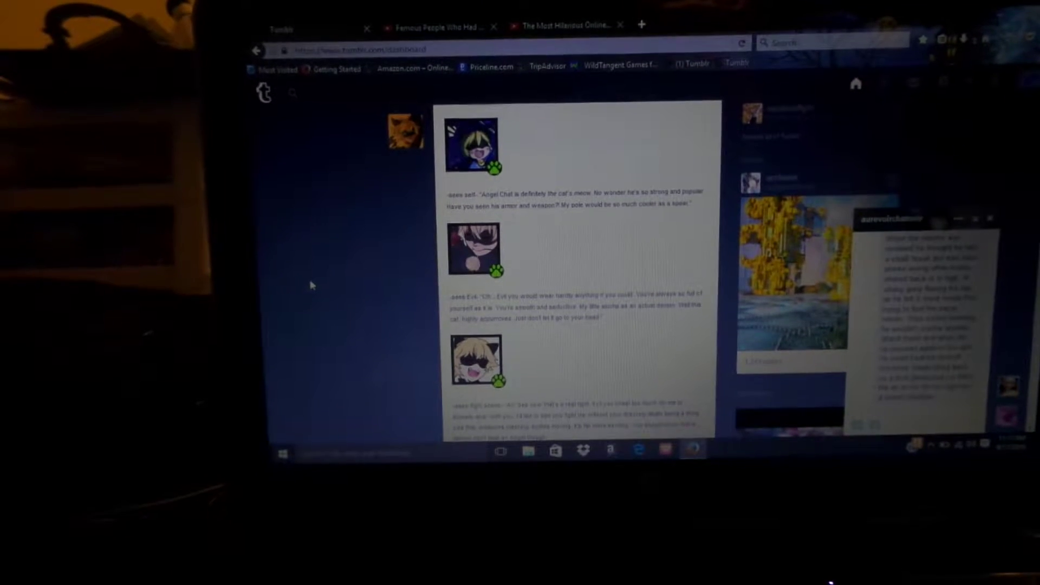
pyautogui.scroll(-3)
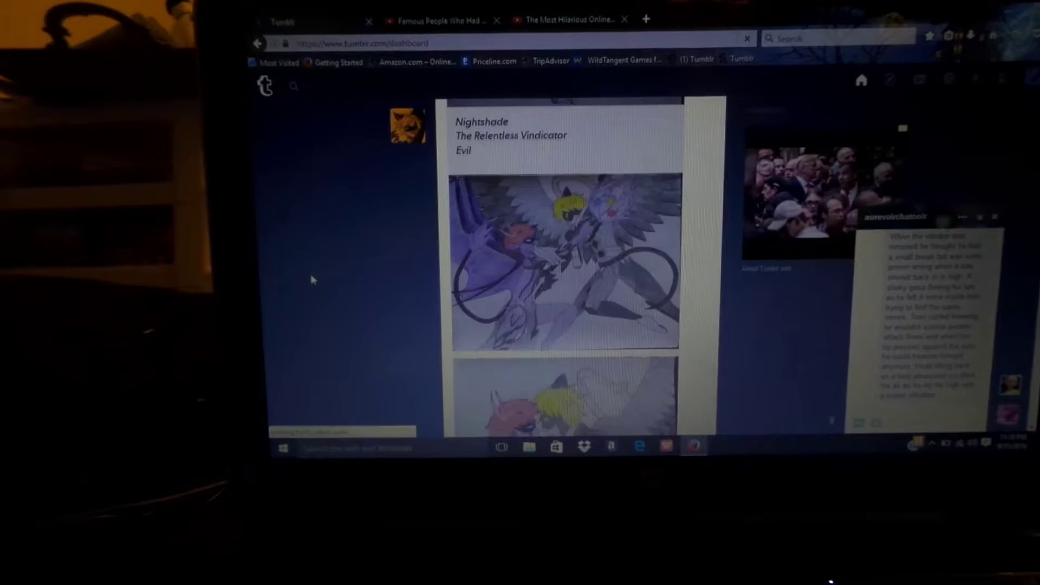
pyautogui.scroll(-3)
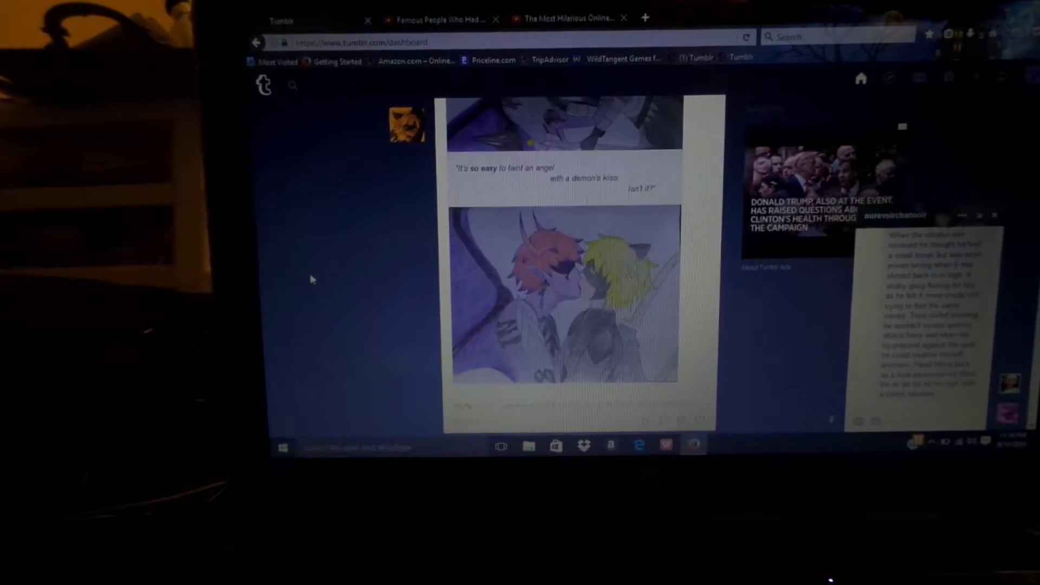